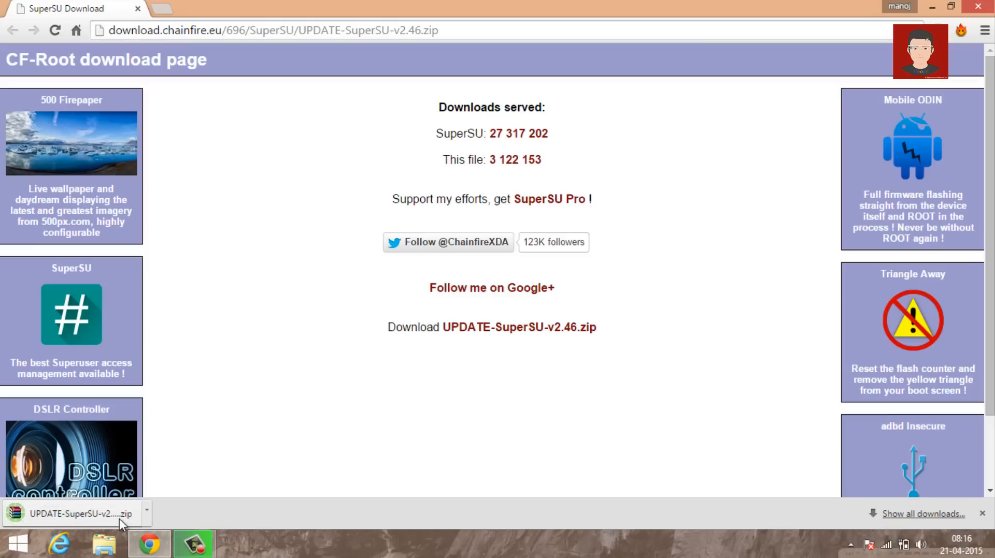
# Open the options menu for UPDATE-SuperSU-v2.46.zip in Chrome's download bar
pyautogui.click(104, 544)
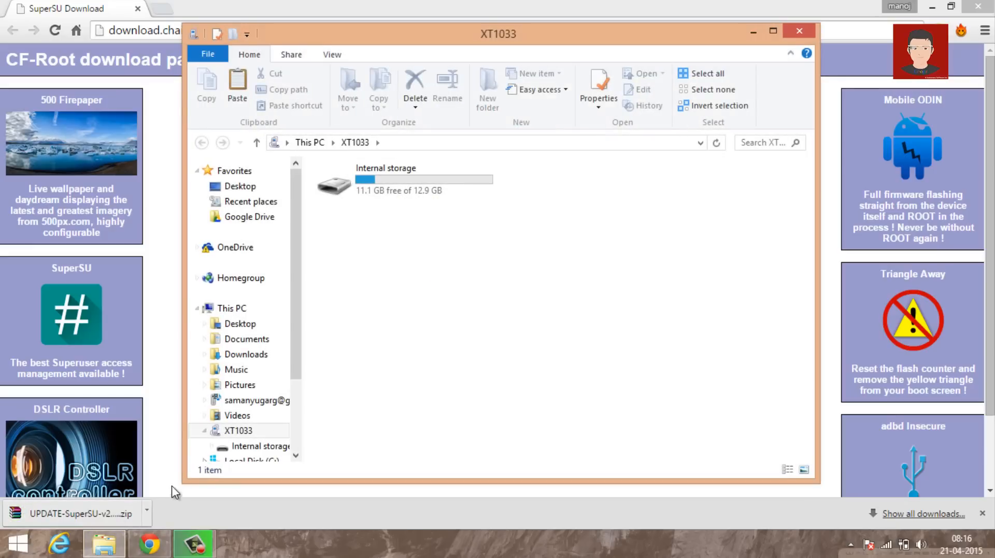
pyautogui.click(147, 514)
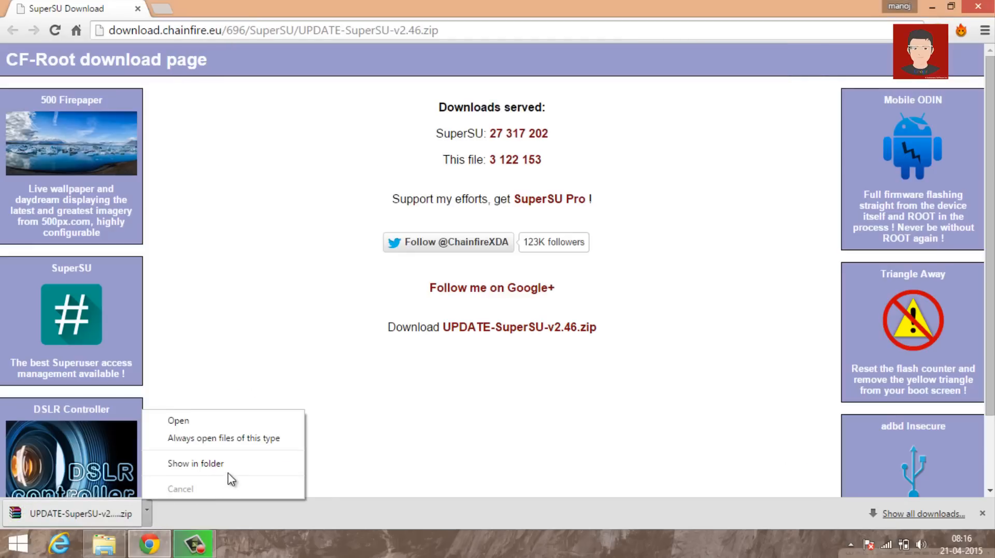
# Show the SuperSU zip in Downloads, copy it, and bring up Paste in the XT1033 Internal storage
pyautogui.click(196, 463)
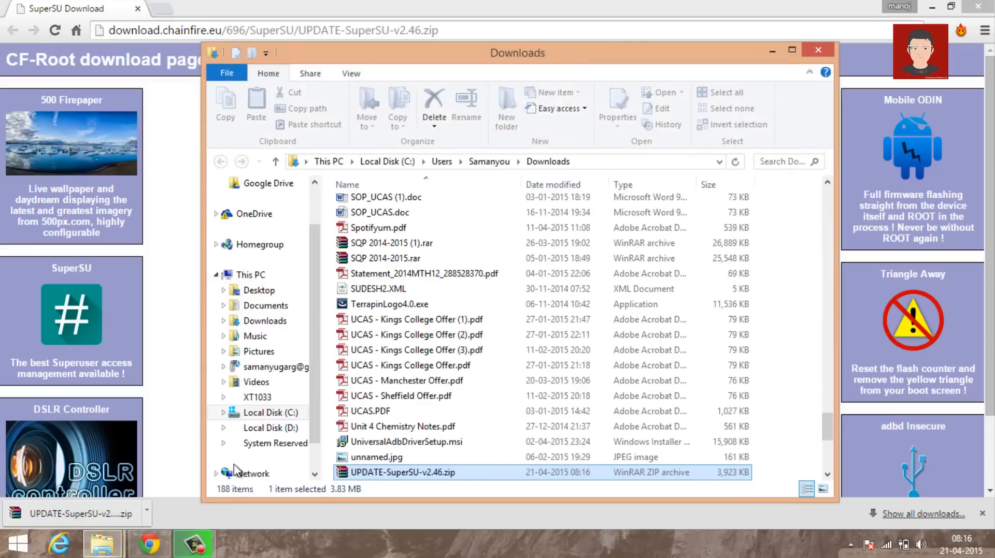
pyautogui.rightClick(401, 472)
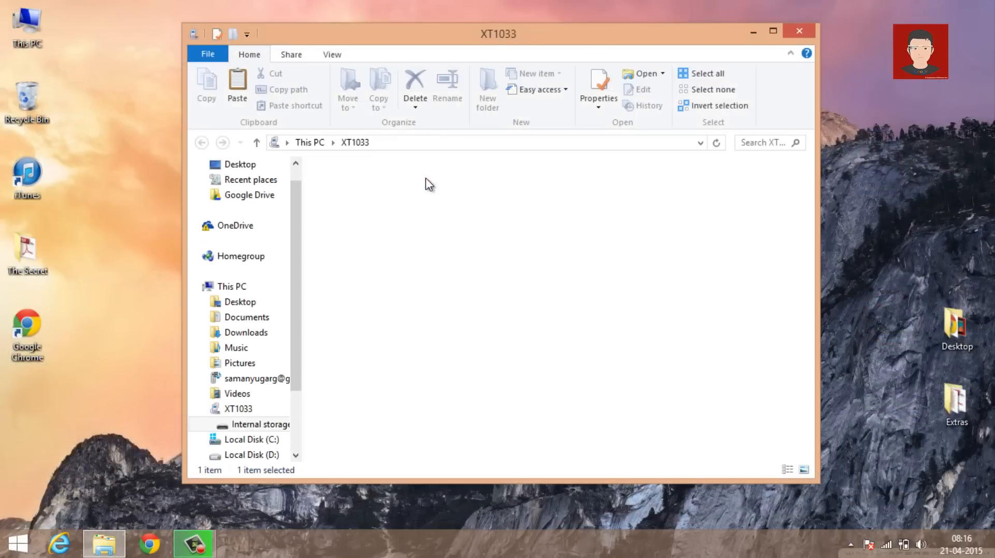
pyautogui.rightClick(596, 447)
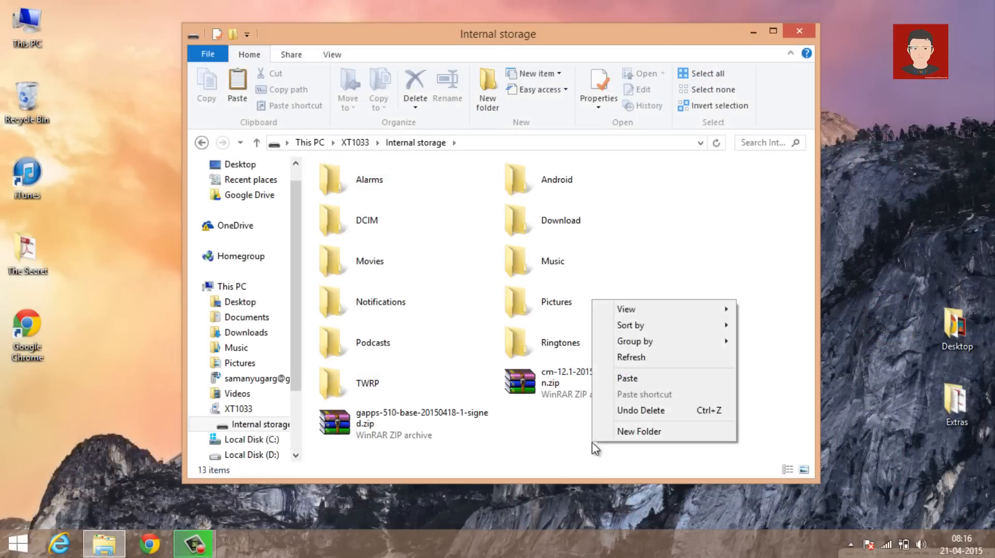